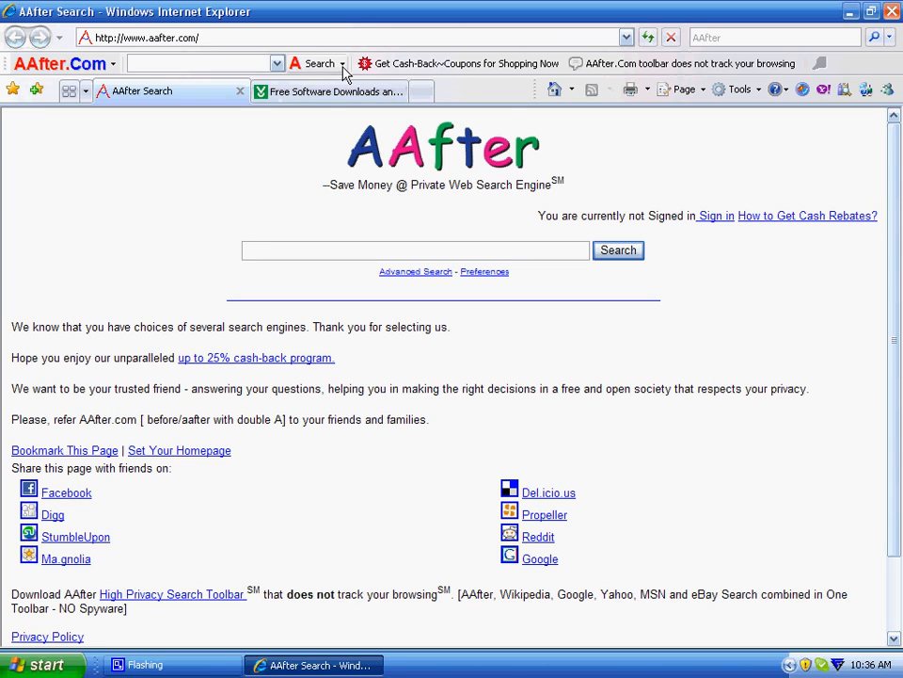
Show the AAfter toolbar's search engine list offering AAfter, Google, Wikipedia, Yahoo and MSN.
{"action": "left_click", "coordinate": [342, 64]}
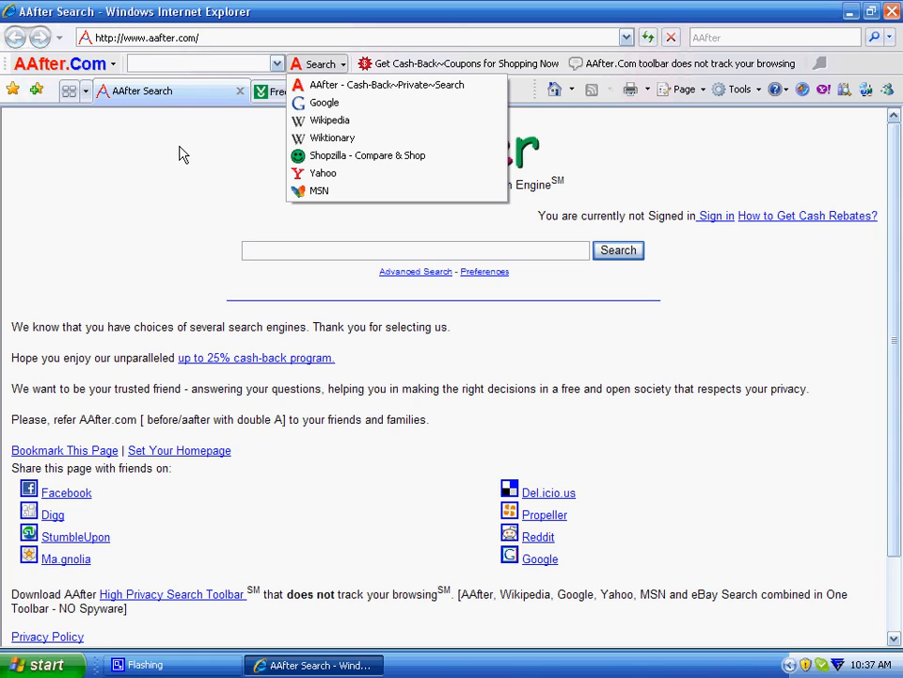
{"action": "mouse_move", "coordinate": [286, 147]}
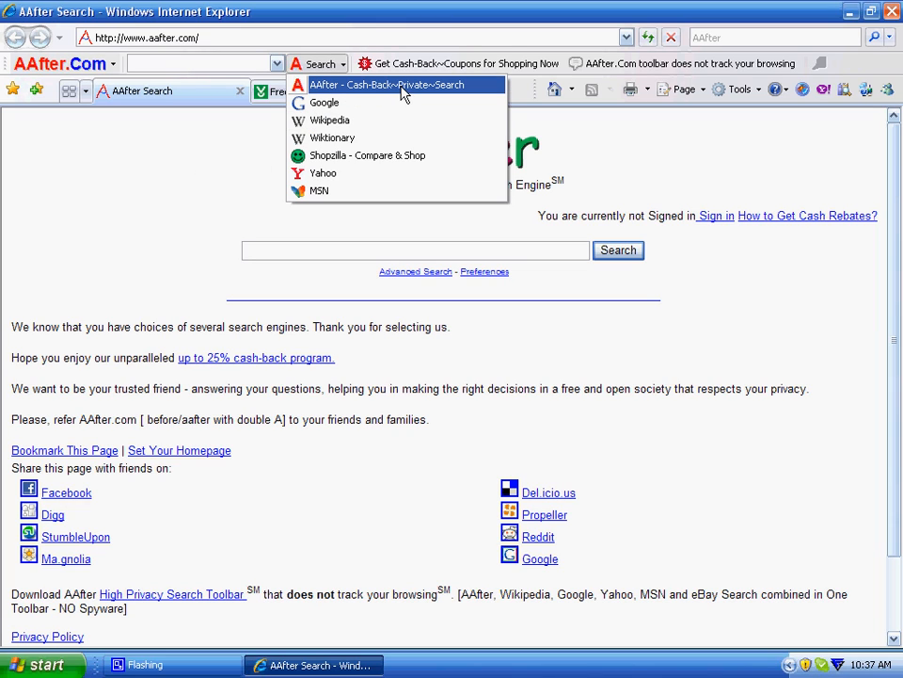
{"action": "mouse_move", "coordinate": [384, 102]}
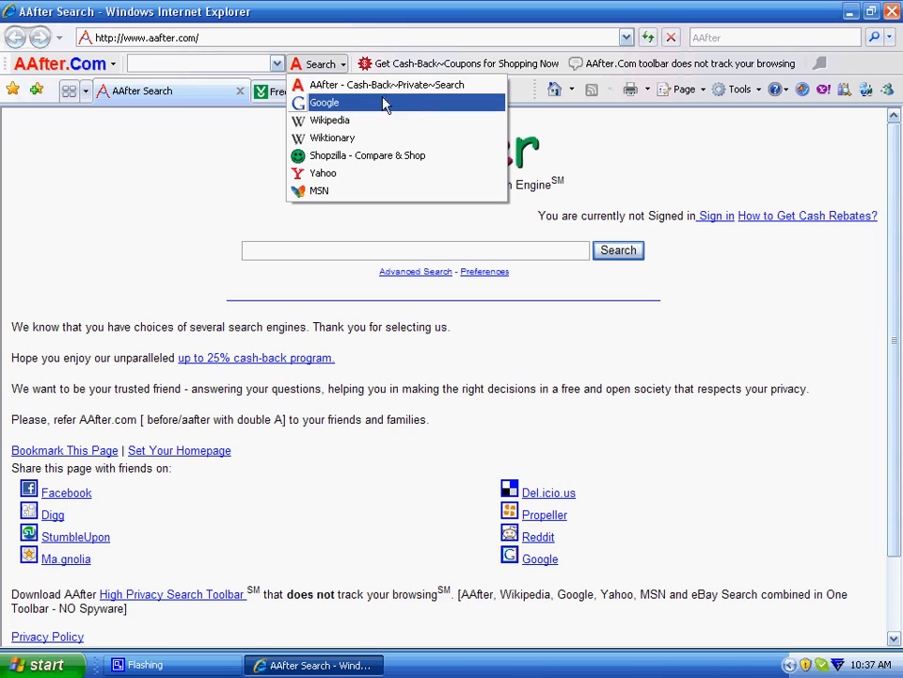
{"action": "mouse_move", "coordinate": [377, 120]}
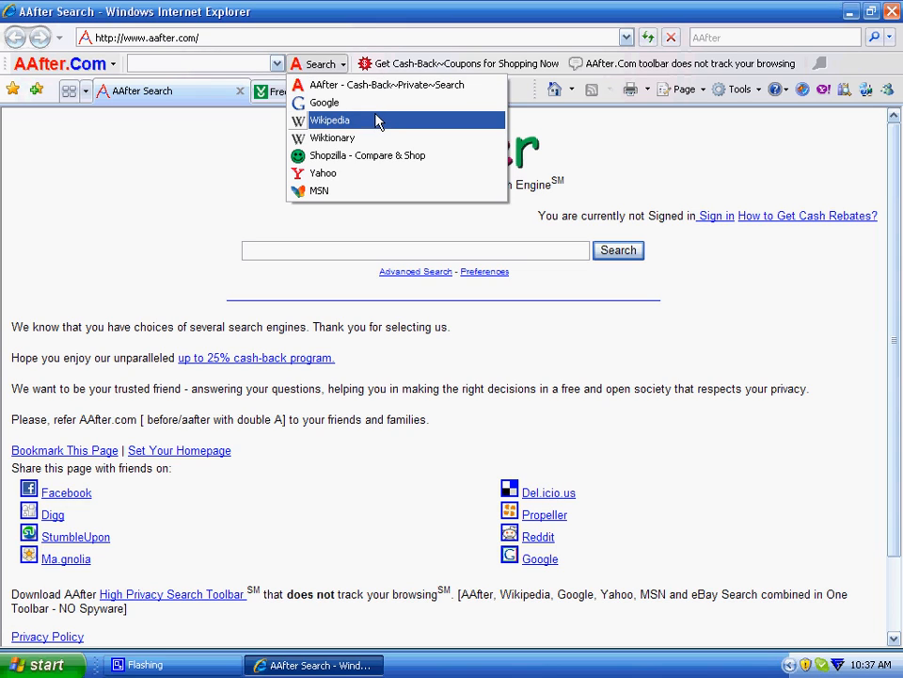
{"action": "mouse_move", "coordinate": [376, 85]}
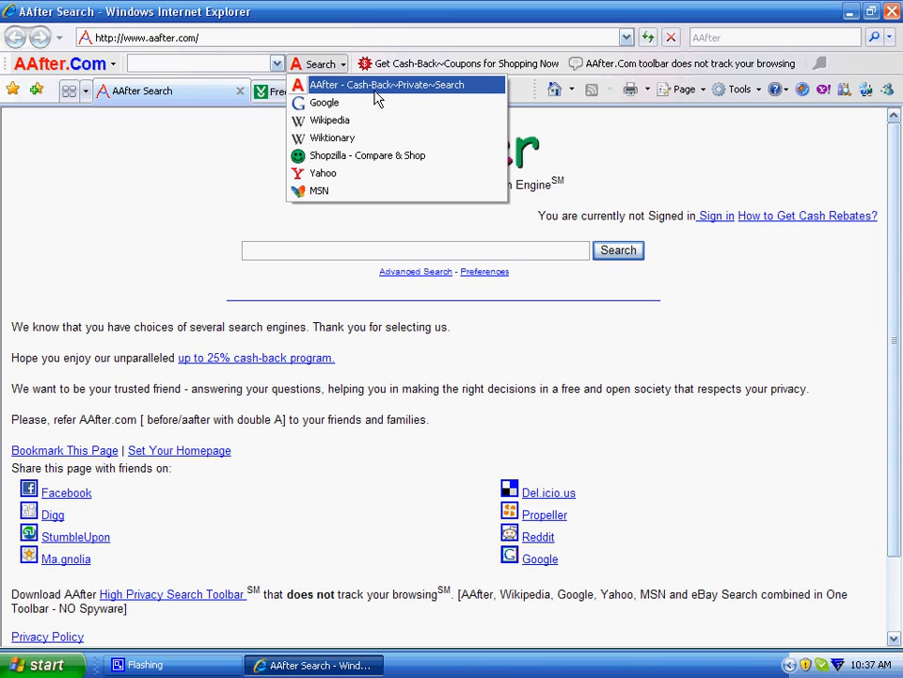
{"action": "mouse_move", "coordinate": [365, 101]}
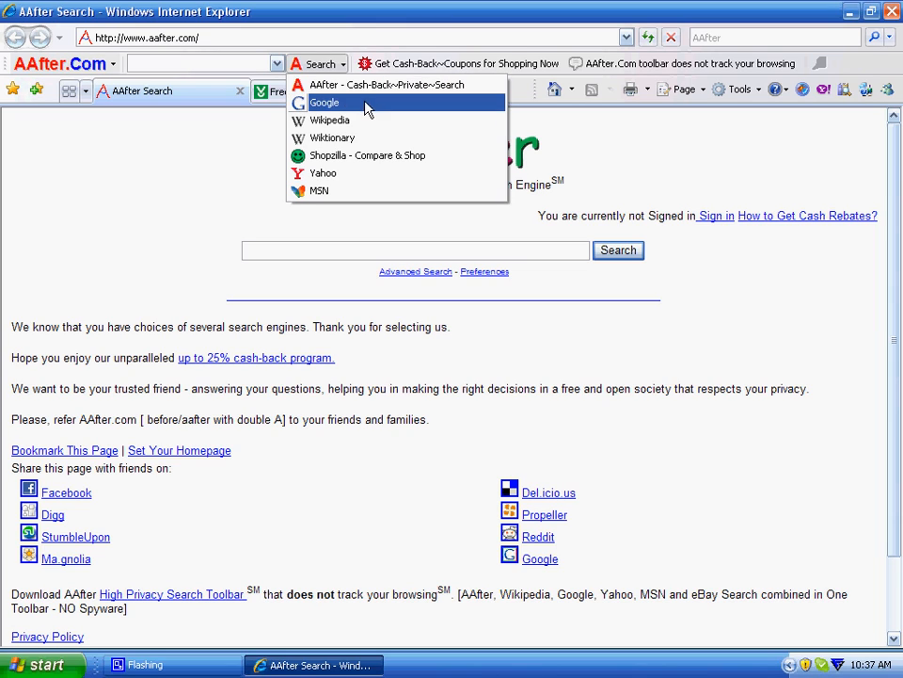
{"action": "mouse_move", "coordinate": [356, 192]}
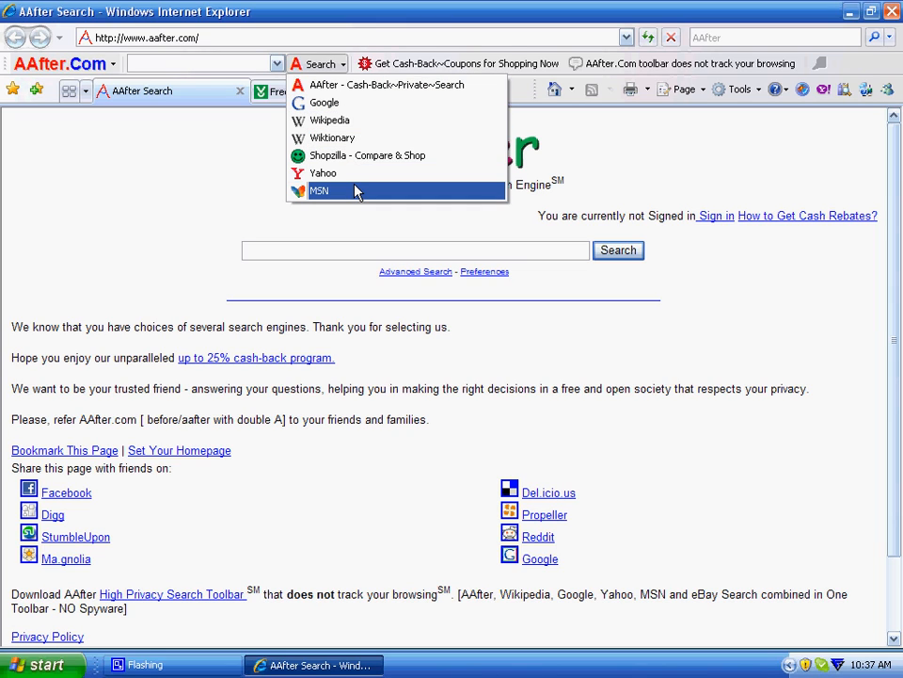
{"action": "mouse_move", "coordinate": [279, 197]}
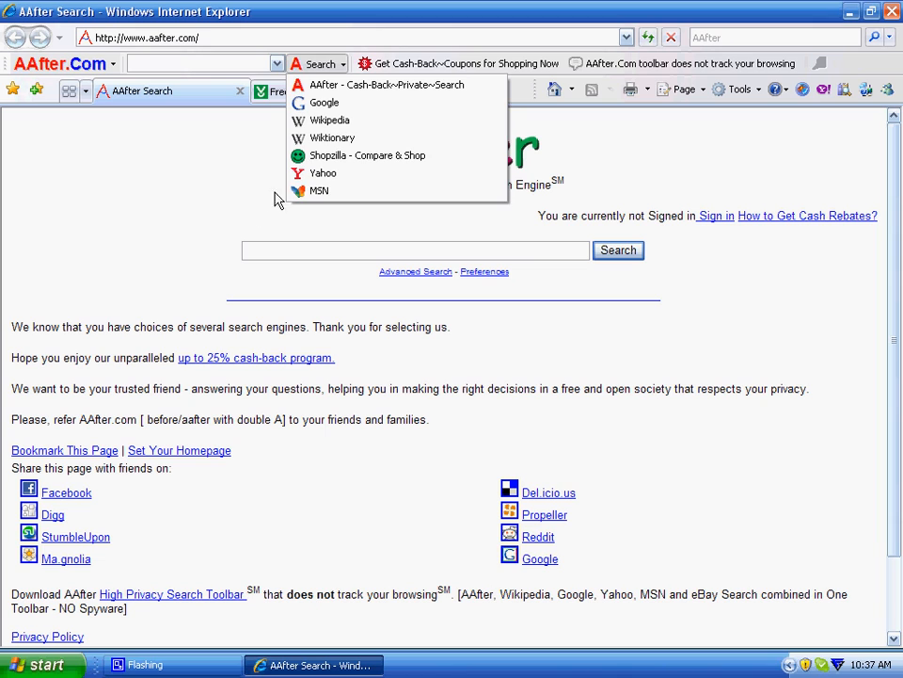
{"action": "mouse_move", "coordinate": [223, 192]}
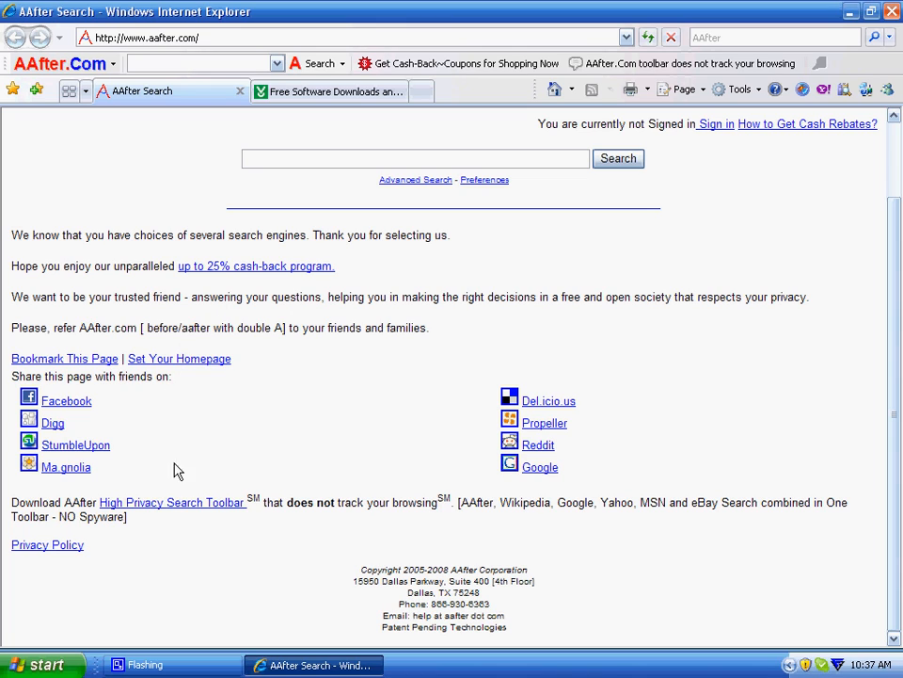
{"action": "mouse_move", "coordinate": [160, 505]}
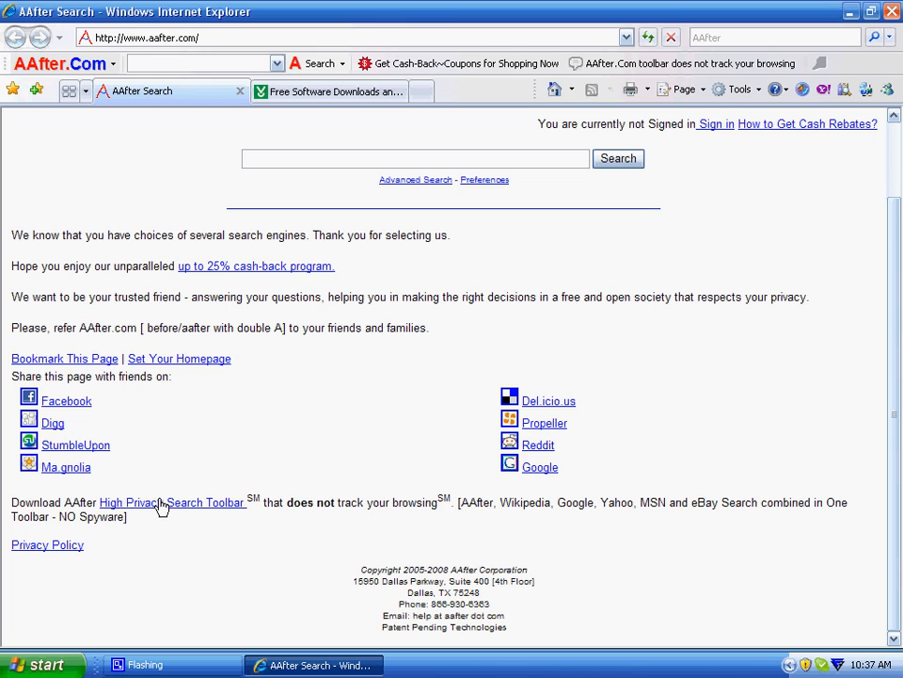
{"action": "mouse_move", "coordinate": [329, 519]}
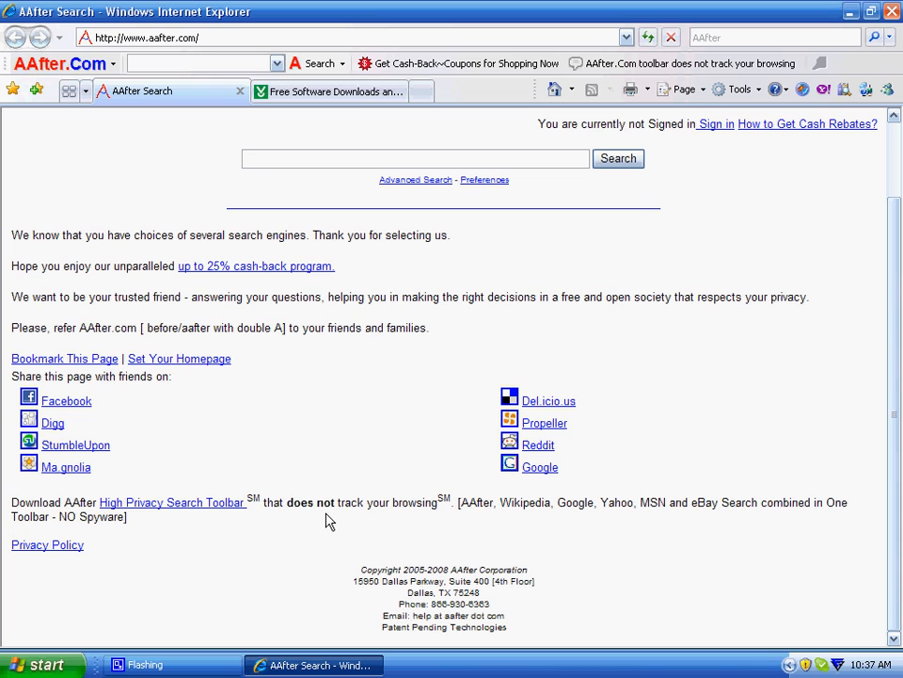
{"action": "mouse_move", "coordinate": [328, 501]}
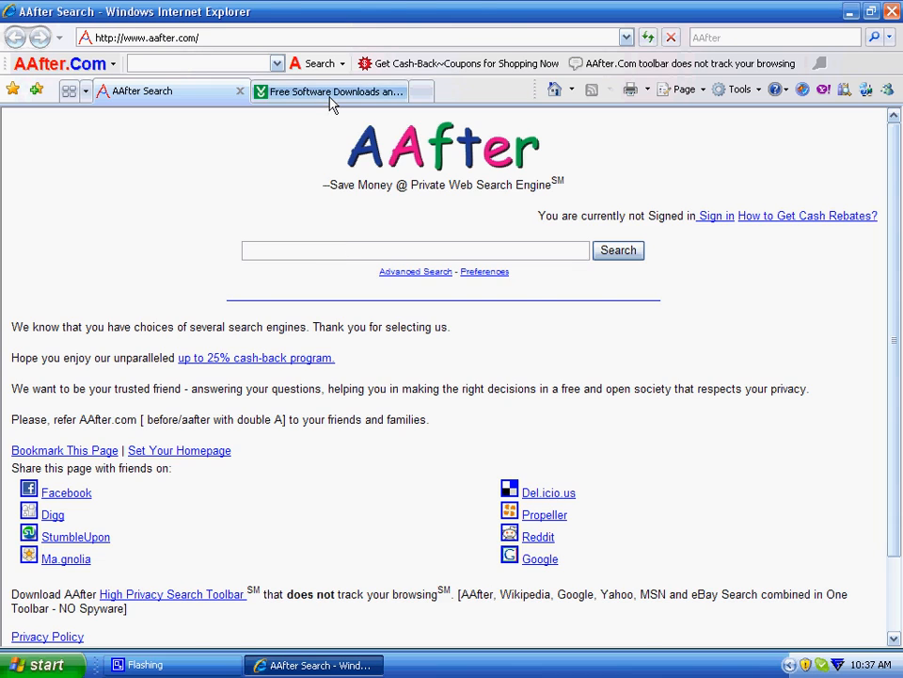
{"action": "left_click", "coordinate": [327, 90]}
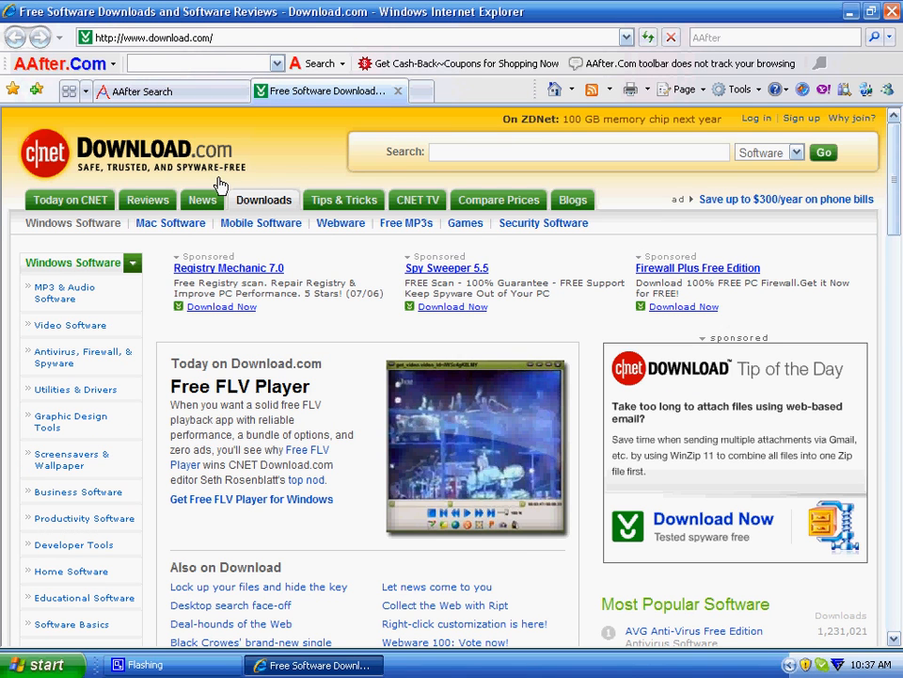
{"action": "mouse_move", "coordinate": [124, 151]}
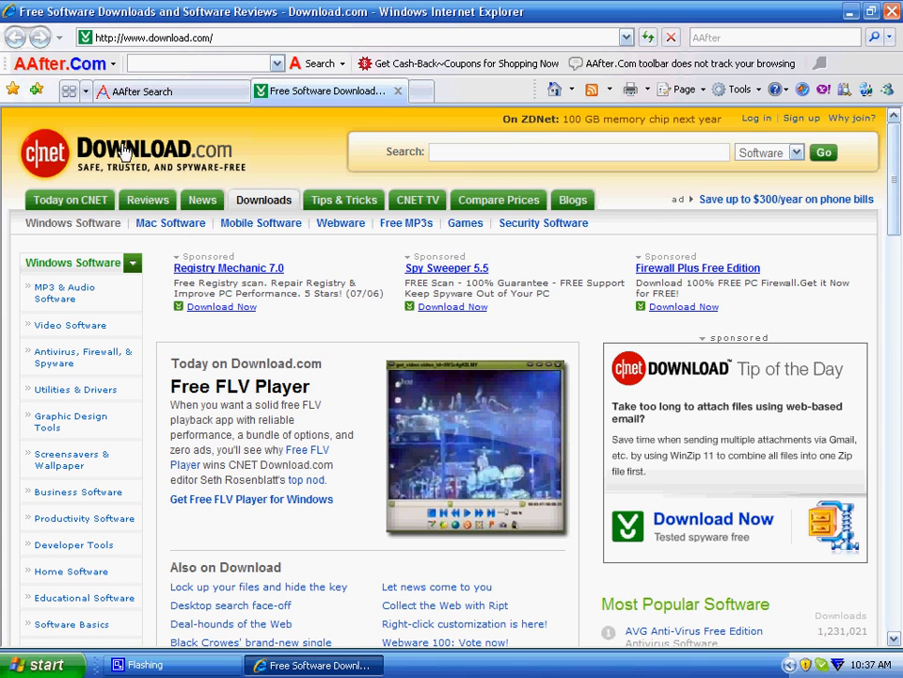
{"action": "mouse_move", "coordinate": [150, 90]}
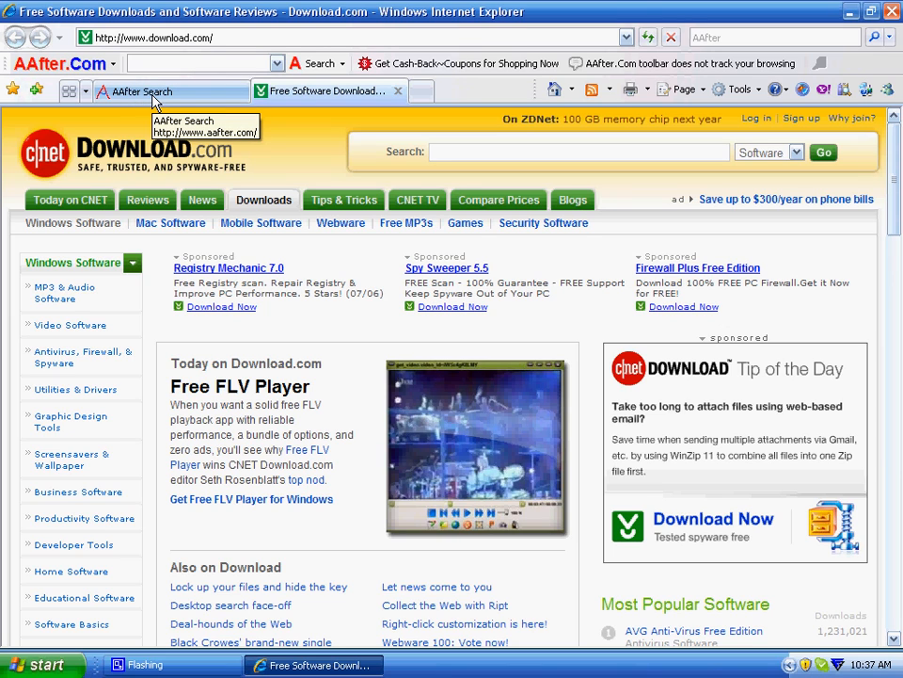
{"action": "left_click", "coordinate": [143, 90]}
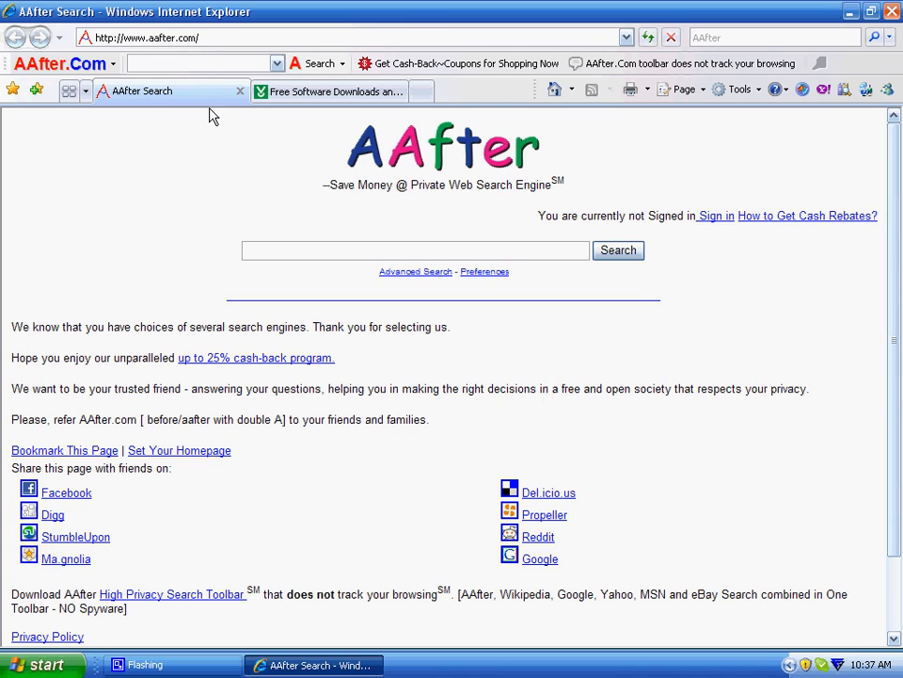
{"action": "mouse_move", "coordinate": [158, 38]}
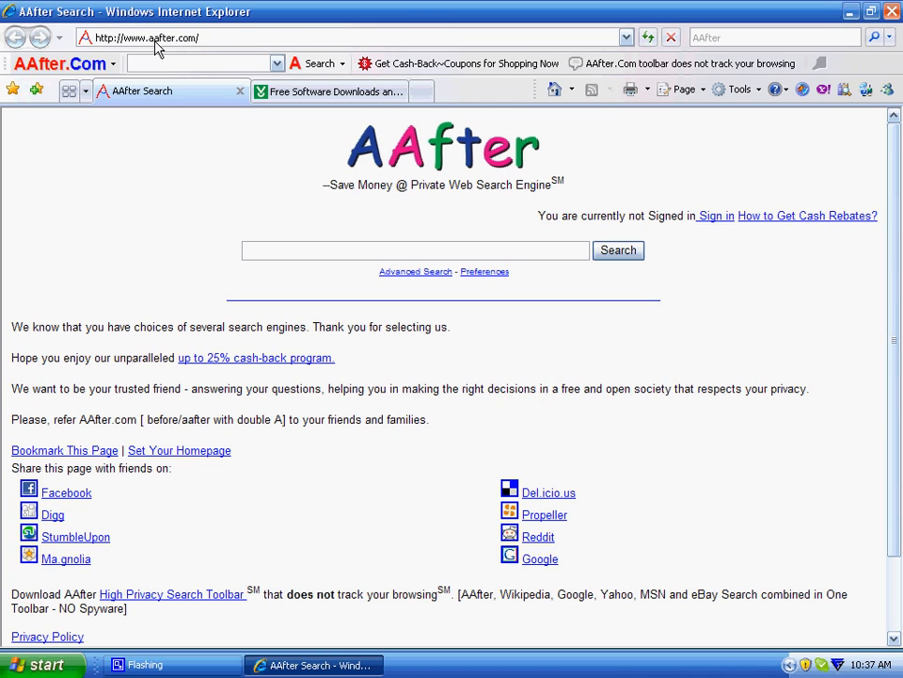
Download the High Privacy Search Toolbar installer and save it into the AAfter-Marketing folder.
{"action": "scroll", "scroll_direction": "down", "scroll_amount": 3}
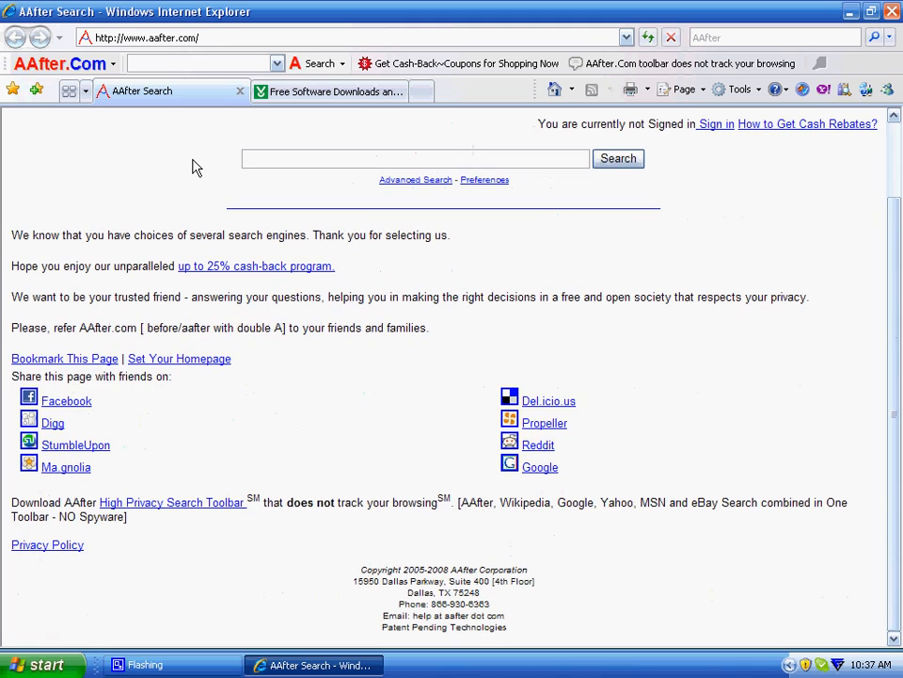
{"action": "left_click", "coordinate": [173, 500]}
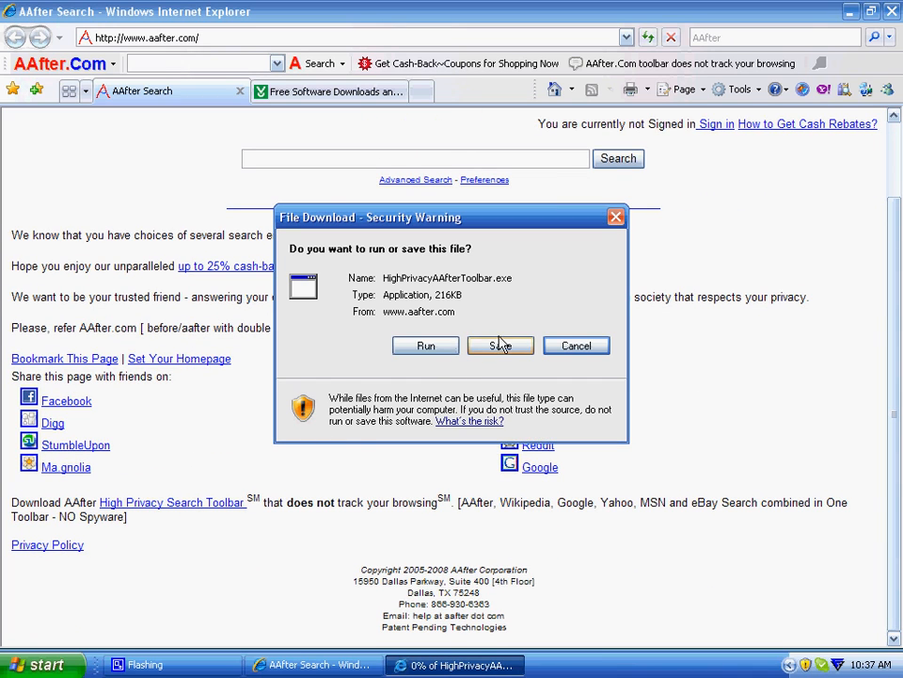
{"action": "left_click", "coordinate": [500, 346]}
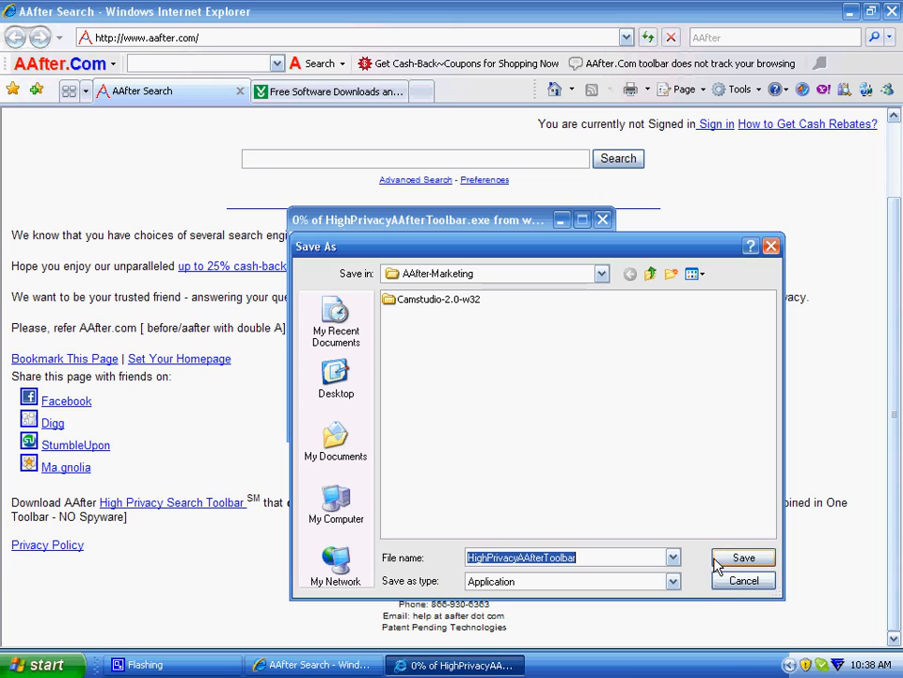
{"action": "left_click", "coordinate": [743, 580]}
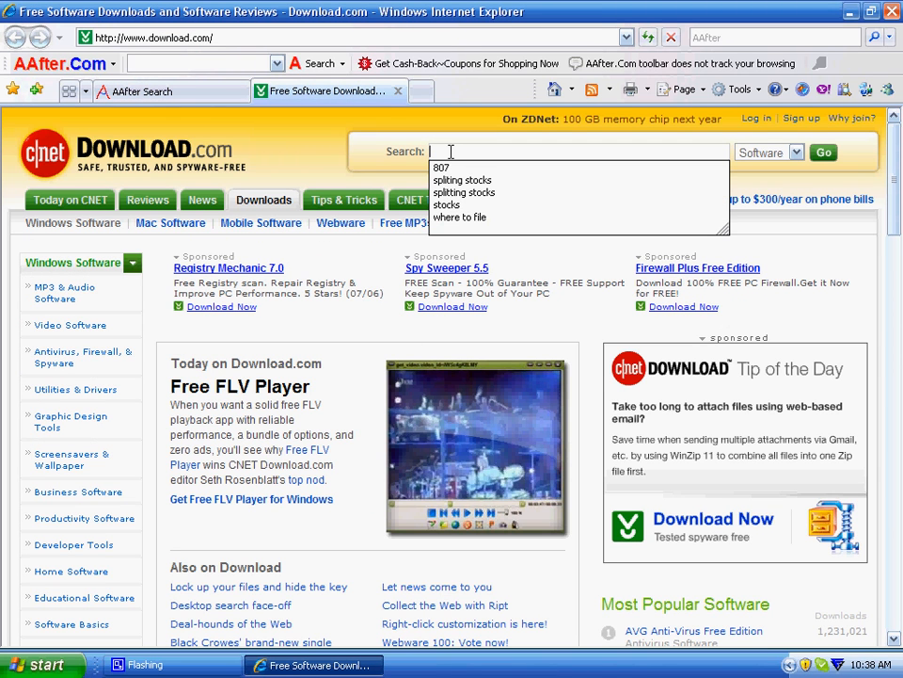
Search Download.com for 'aafter' to find the AAfter Toolbar 021808 listing.
{"action": "type", "text": "aafter"}
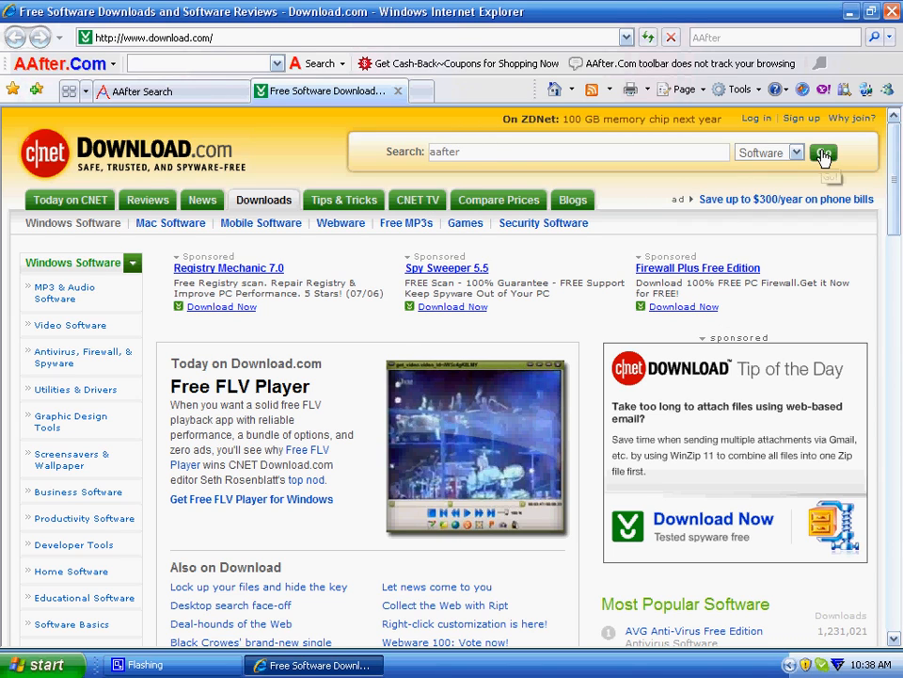
{"action": "left_click", "coordinate": [824, 150]}
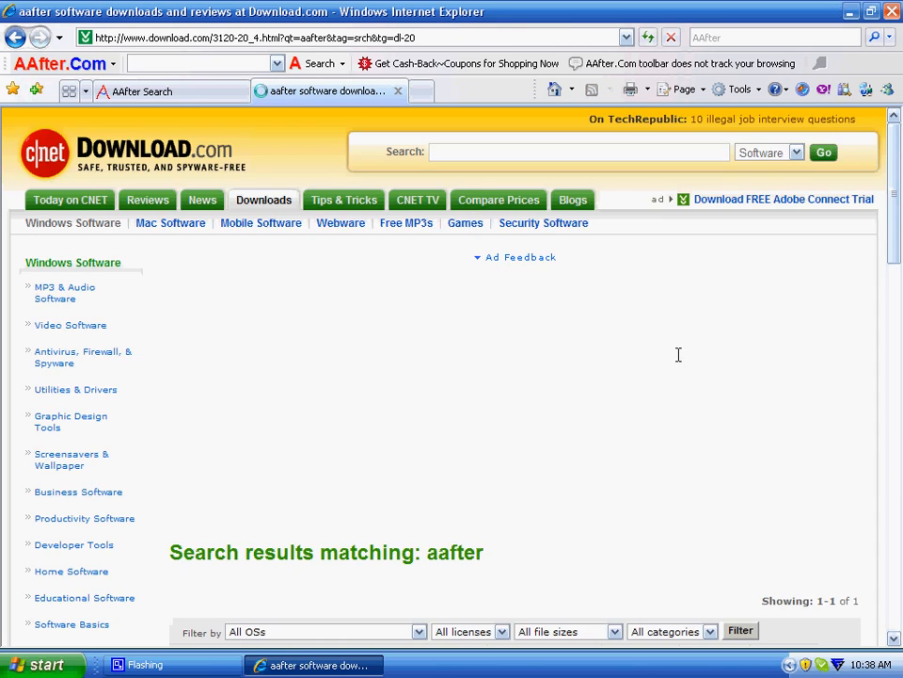
{"action": "scroll", "scroll_direction": "down", "scroll_amount": 3}
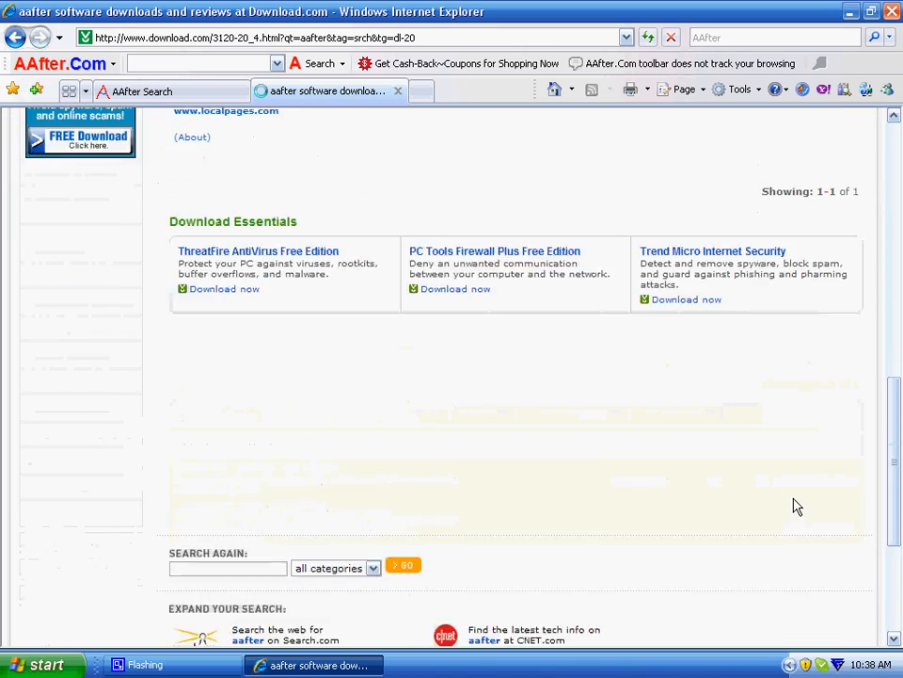
{"action": "scroll", "scroll_direction": "up", "scroll_amount": 3}
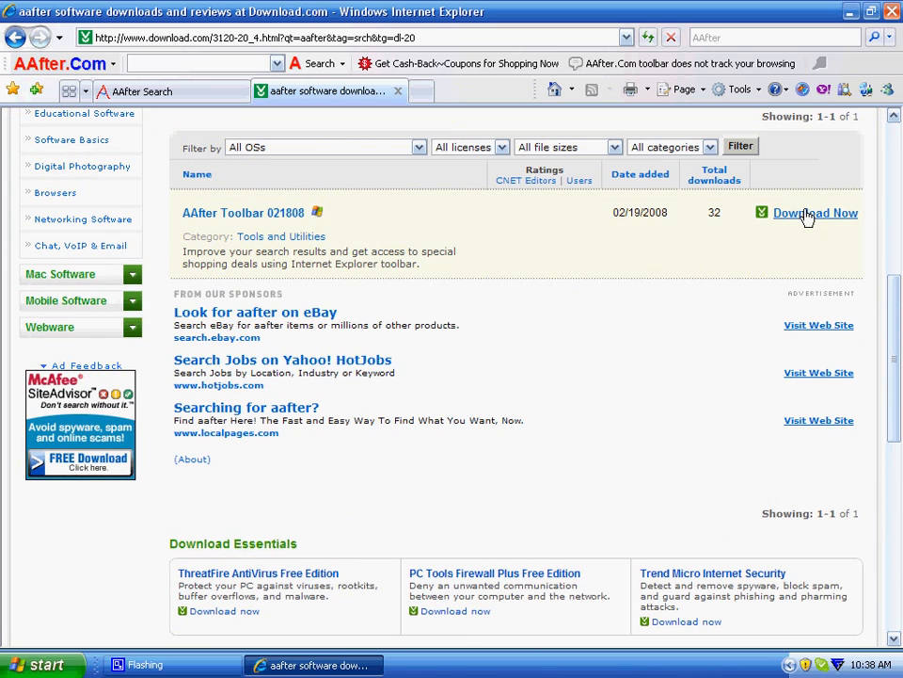
Download the AAfter Toolbar 021808 installer from Download.com into the AAfter-Marketing folder.
{"action": "left_click", "coordinate": [815, 212]}
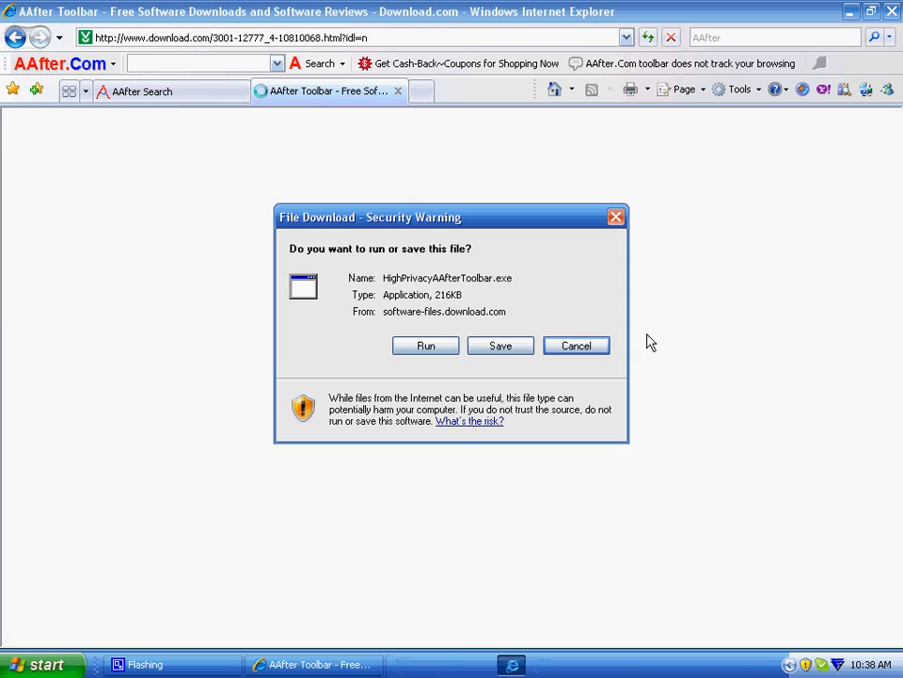
{"action": "left_click", "coordinate": [501, 346]}
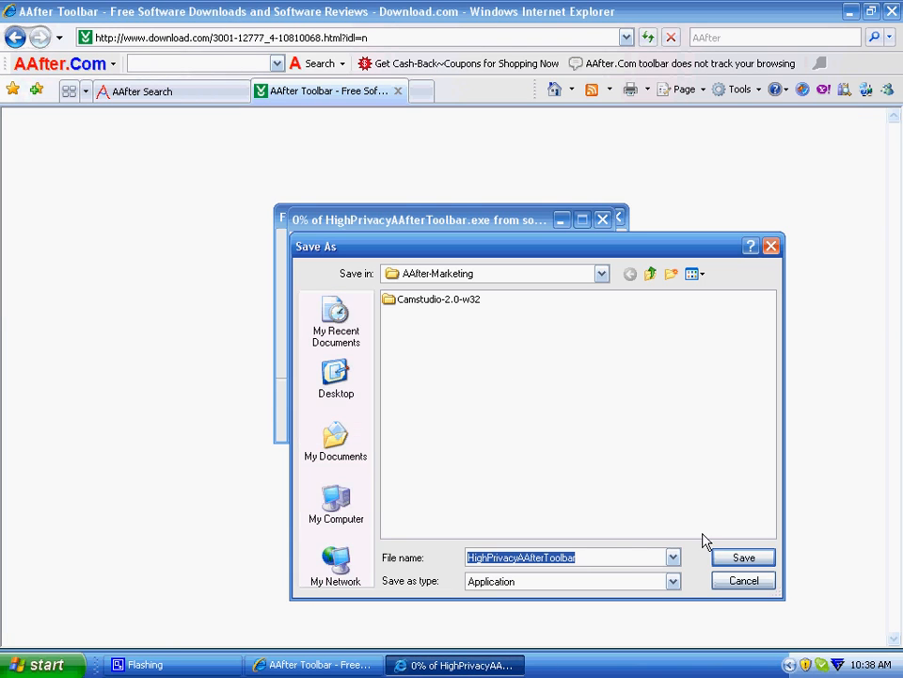
{"action": "left_click", "coordinate": [741, 557]}
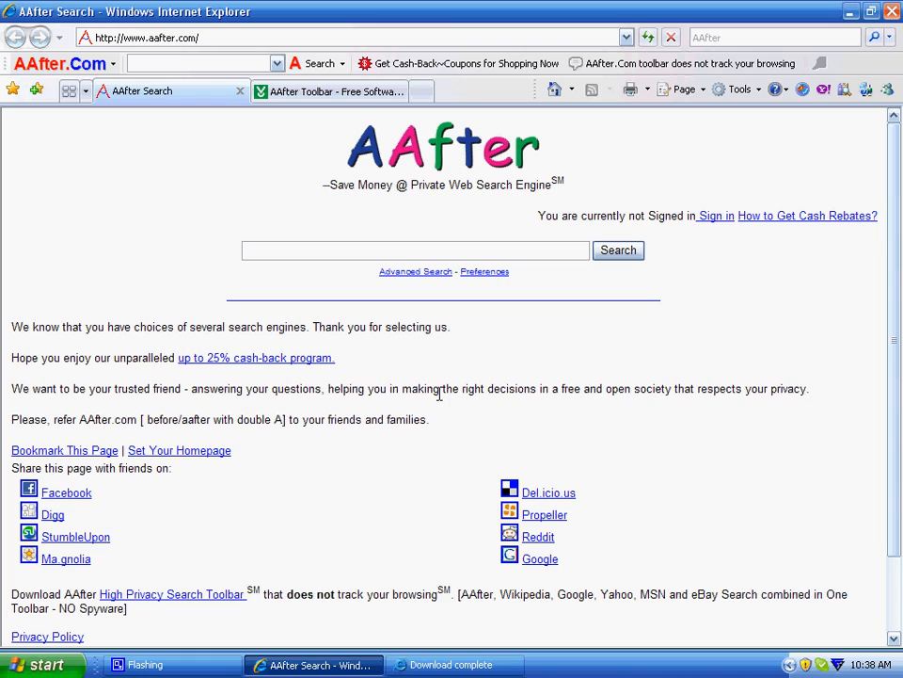
{"action": "mouse_move", "coordinate": [446, 463]}
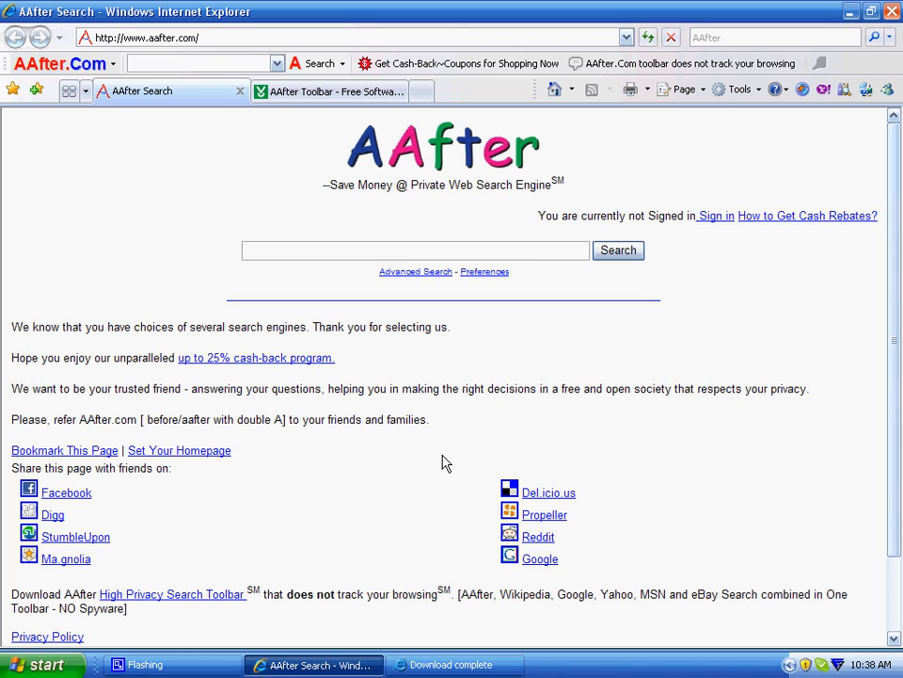